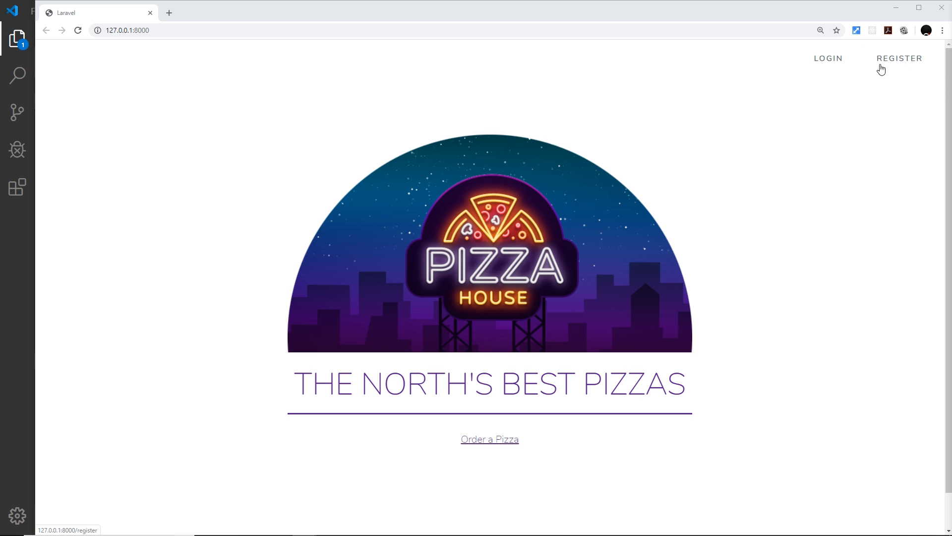
mouse_move(896, 72)
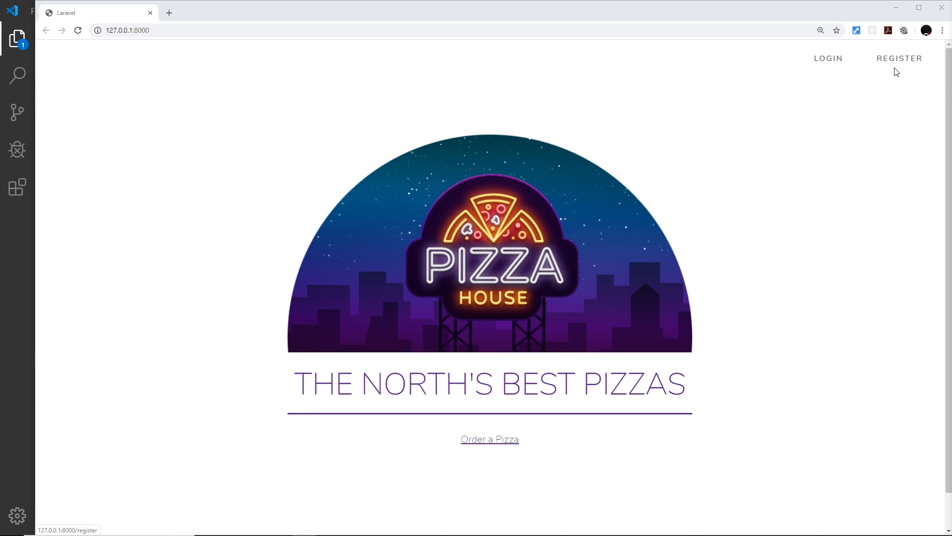
mouse_move(844, 95)
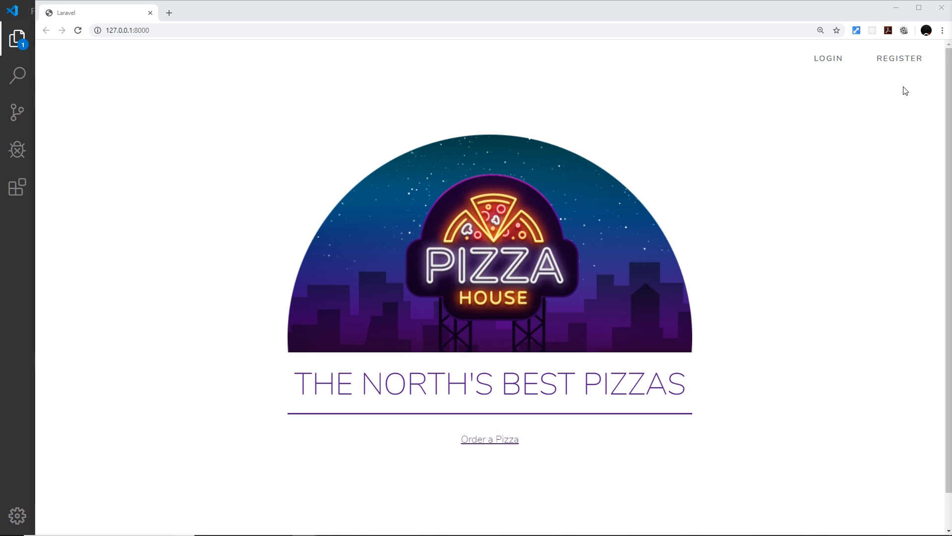
mouse_move(931, 93)
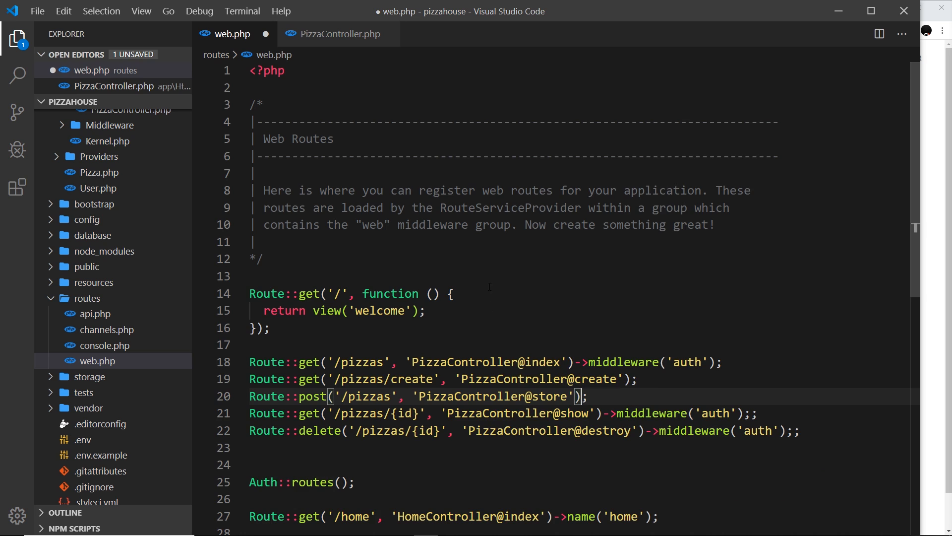
Scroll routes/web.php down to the Auth::routes() line
scroll("down", 3)
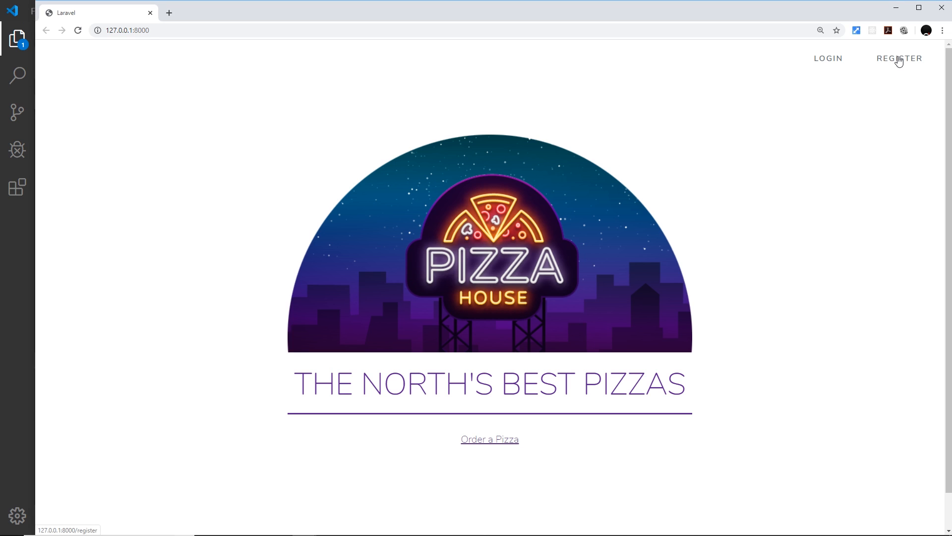
Show the PizzaHouse registration form and highlight /register in the address bar
left_click(899, 59)
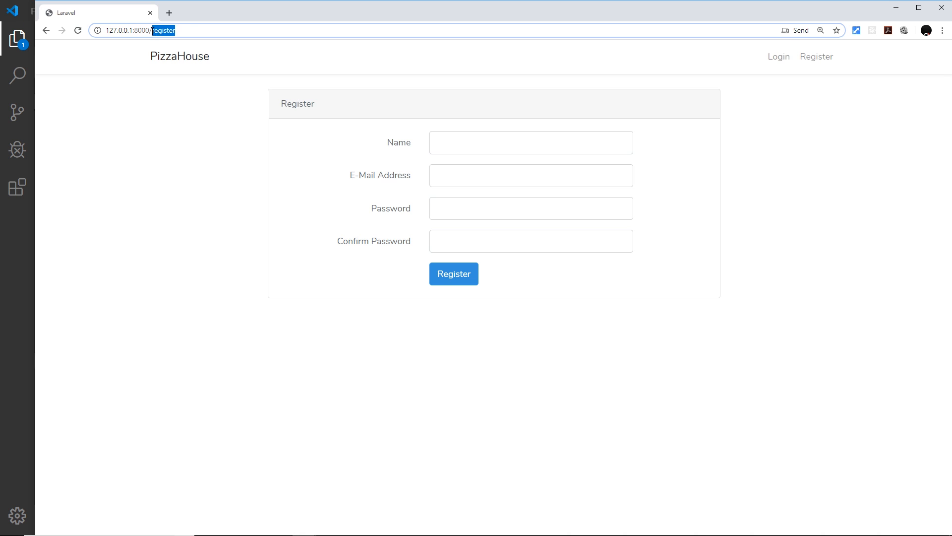
left_click(778, 57)
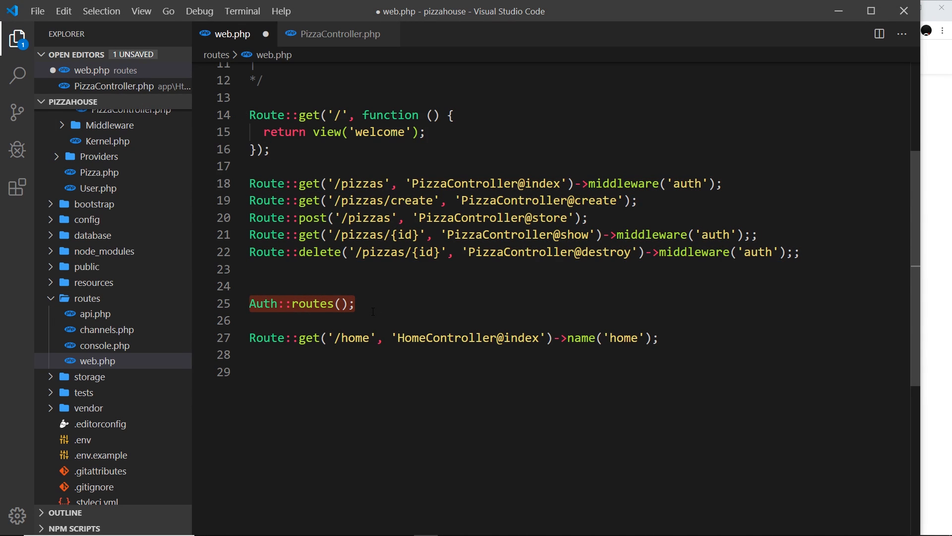
Bring up the integrated terminal, clear its output and make the panel taller
left_click(17, 39)
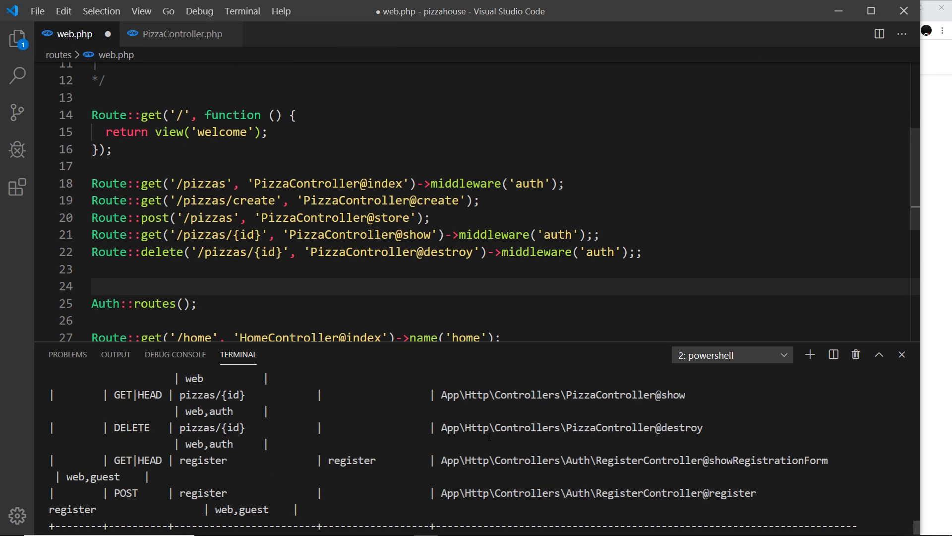
type("clear")
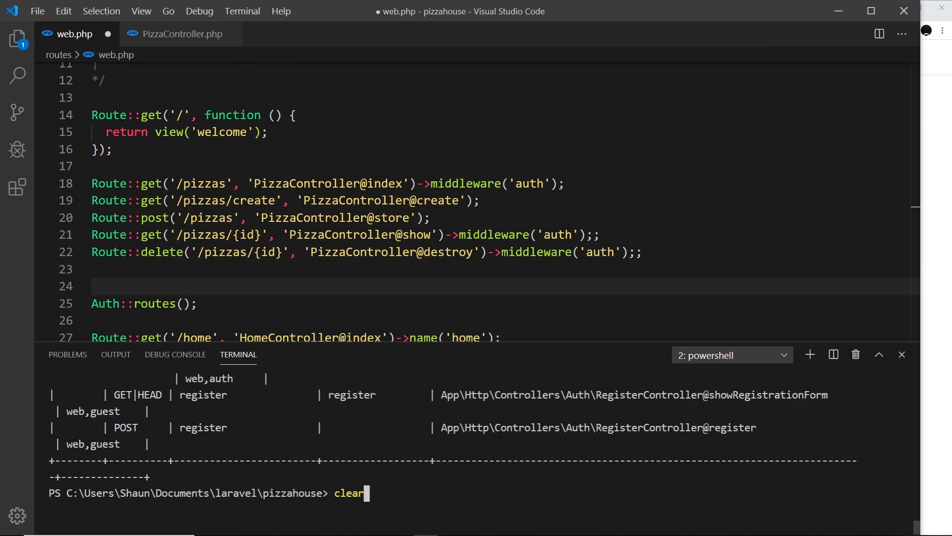
key("Enter")
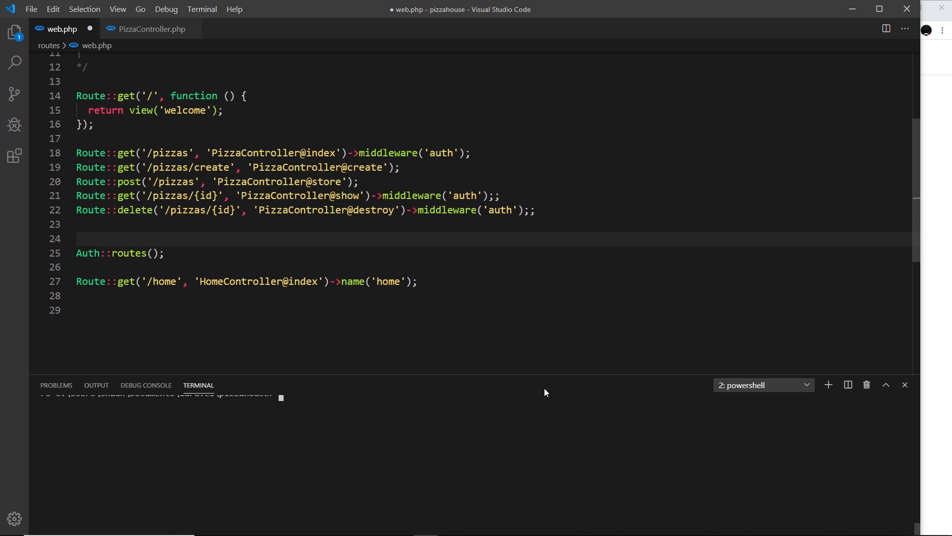
mouse_move(459, 374)
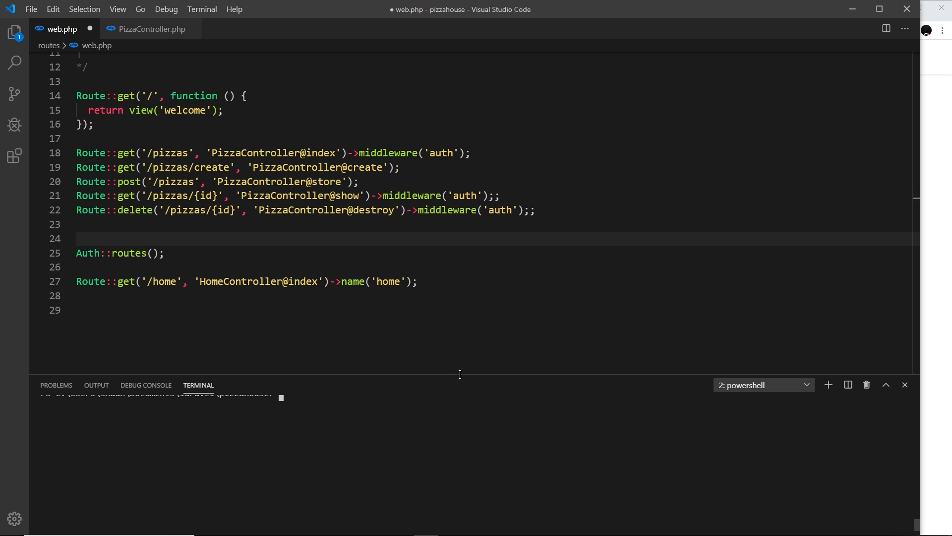
left_click_drag(459, 375, 459, 198)
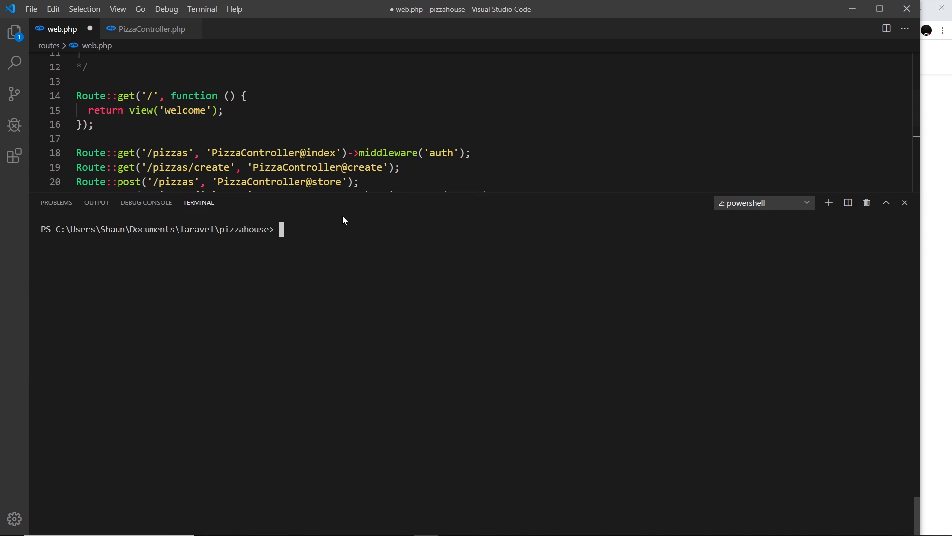
Run php artisan route:list to show all routes including login and register
type("php arti")
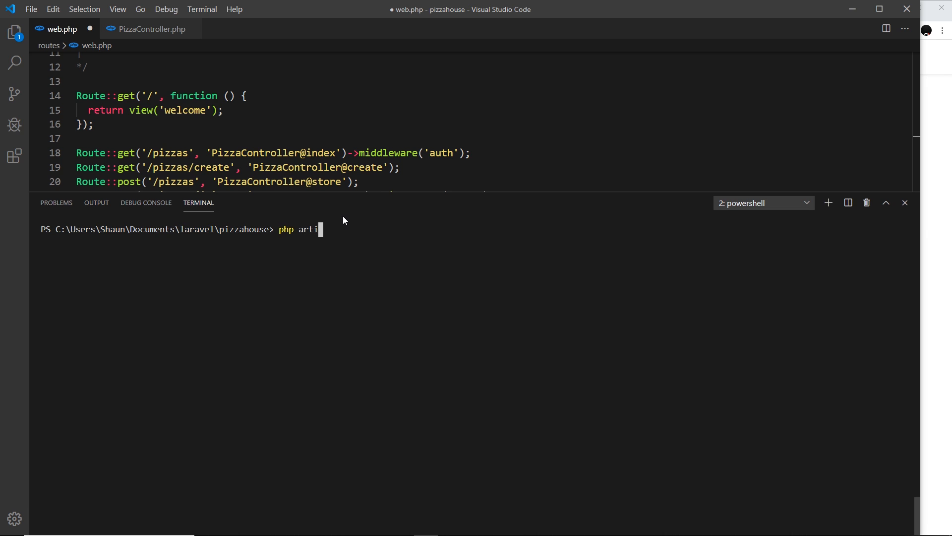
type("san route:")
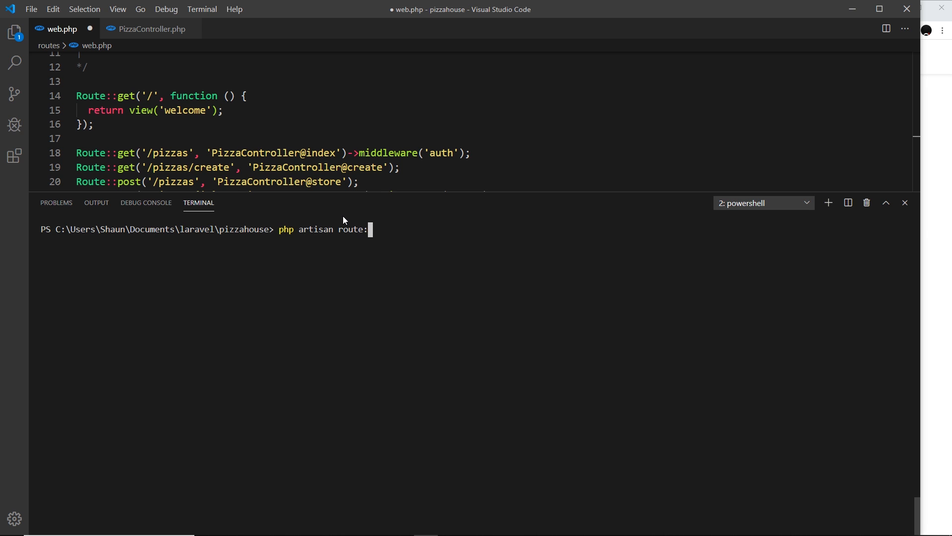
key("Enter")
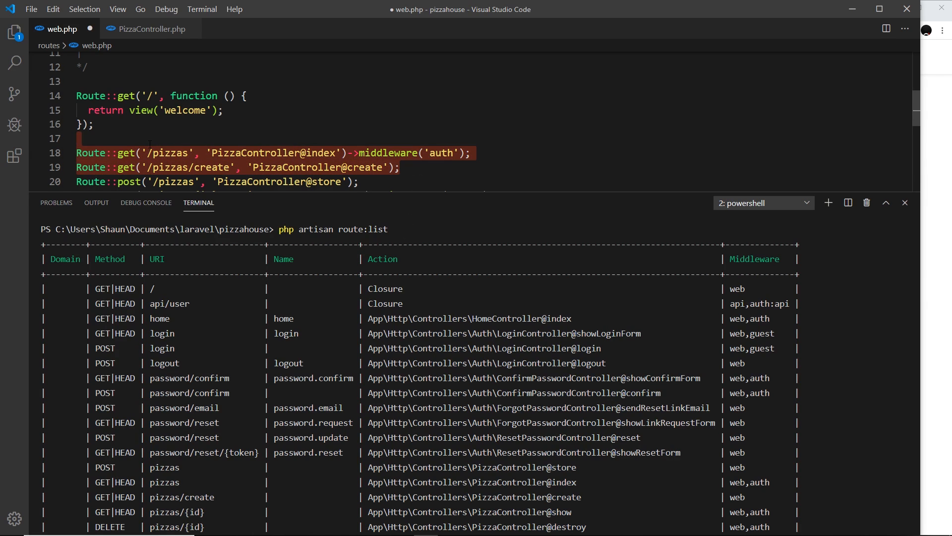
scroll("down", 3)
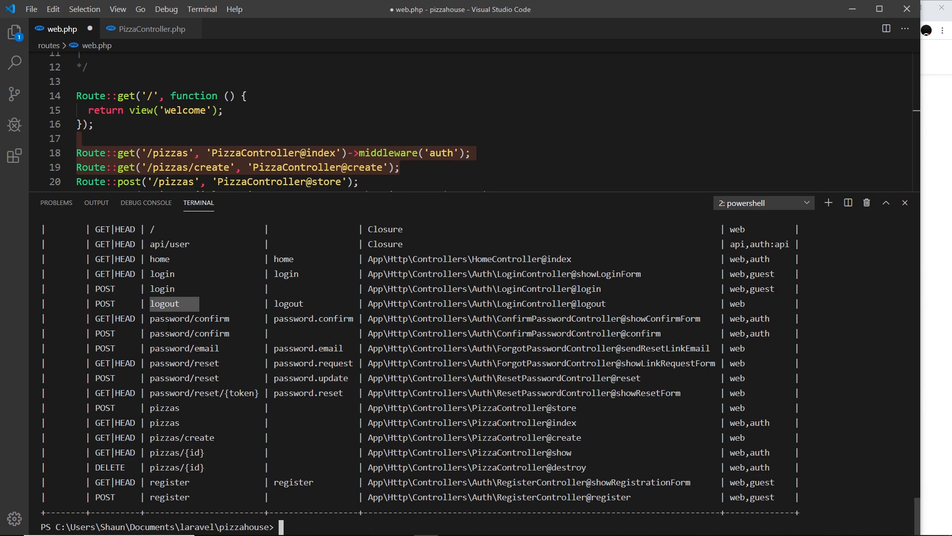
left_click_drag(152, 318, 261, 363)
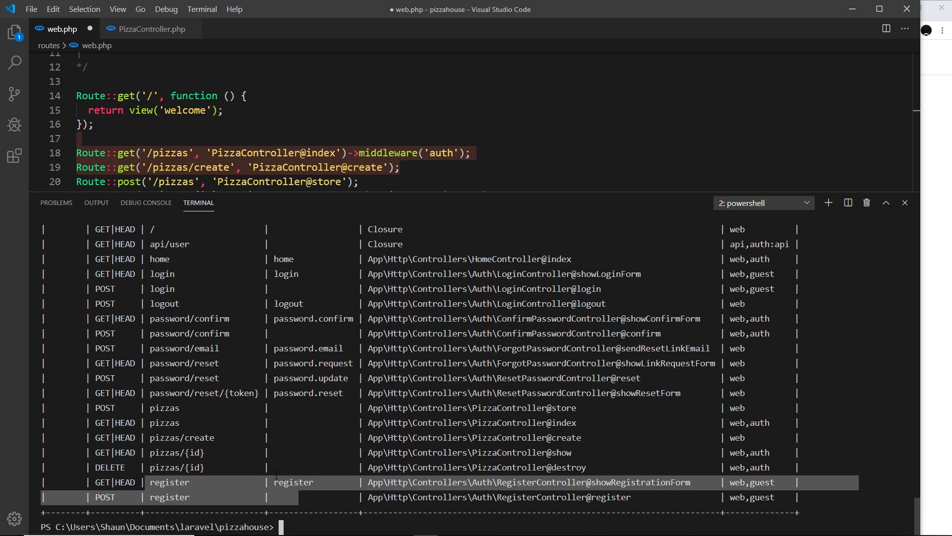
mouse_move(179, 497)
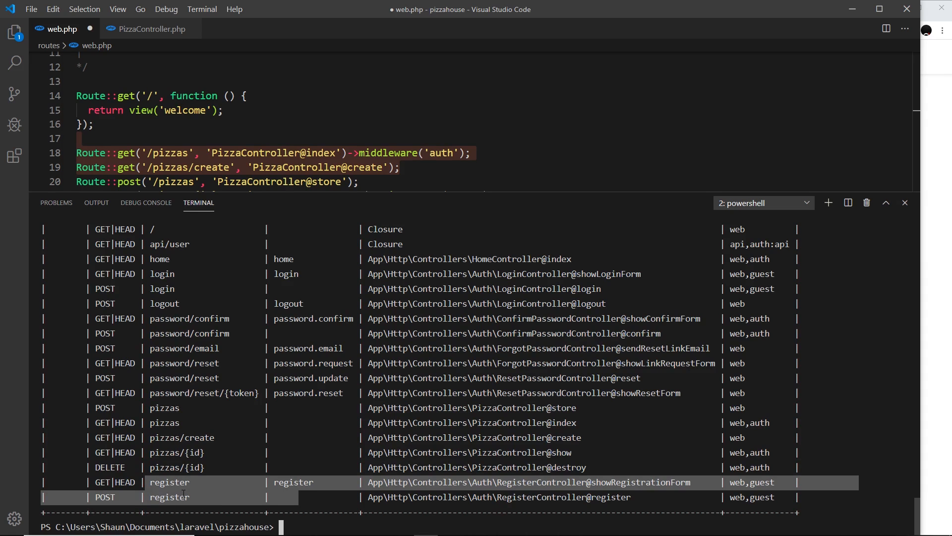
mouse_move(872, 256)
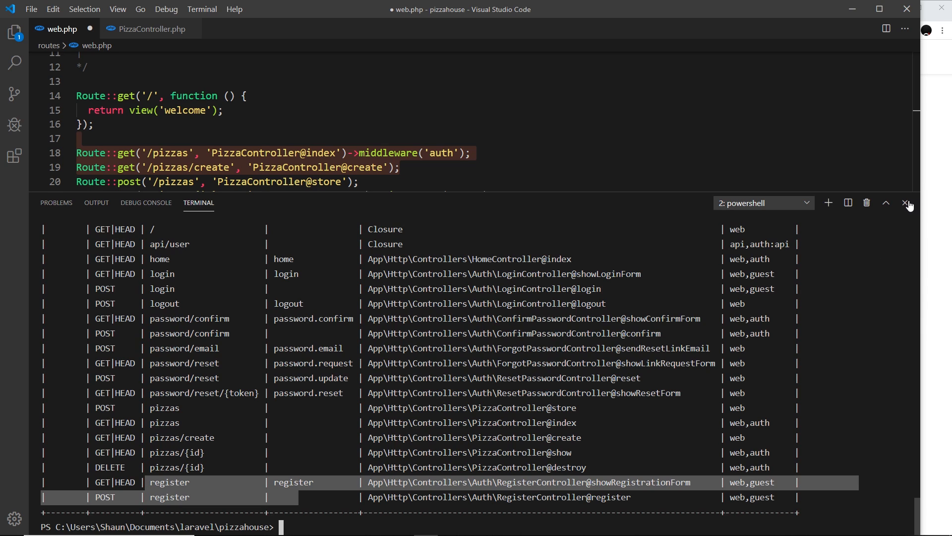
Pass ['register' => false] to Auth::routes() in web.php and save the file
left_click(908, 202)
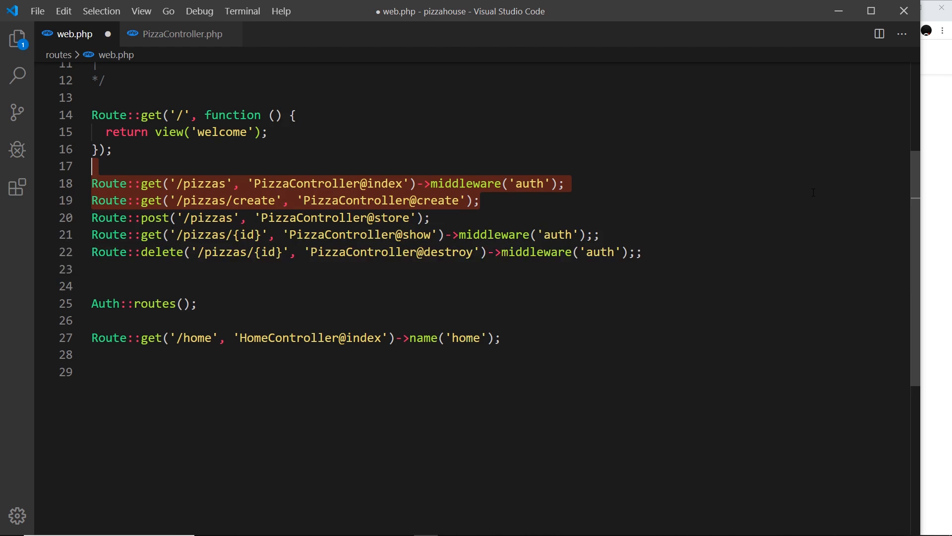
left_click(17, 38)
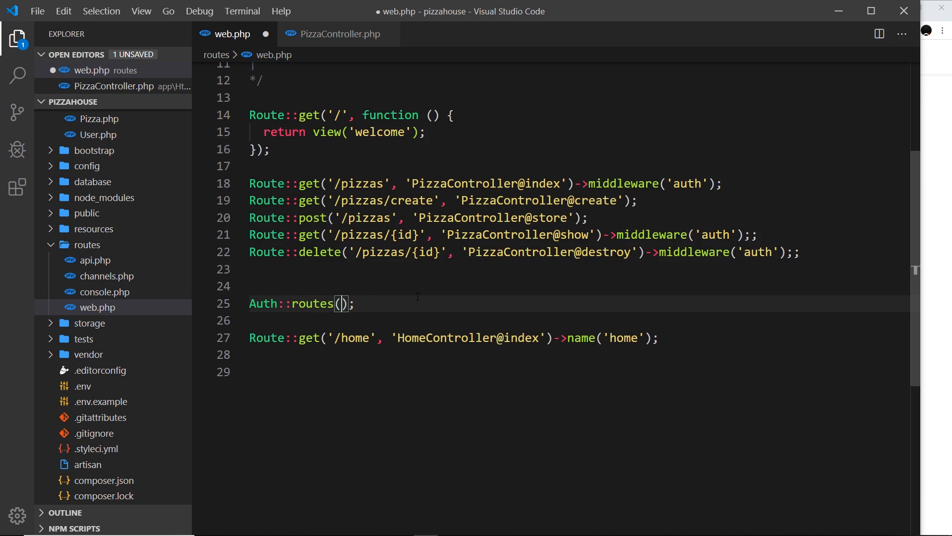
type("[")
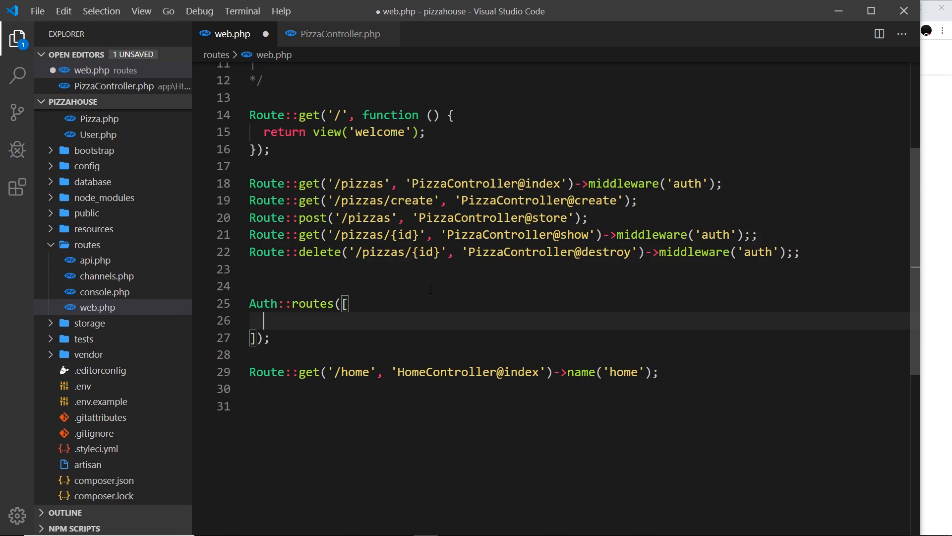
type("'register' =>")
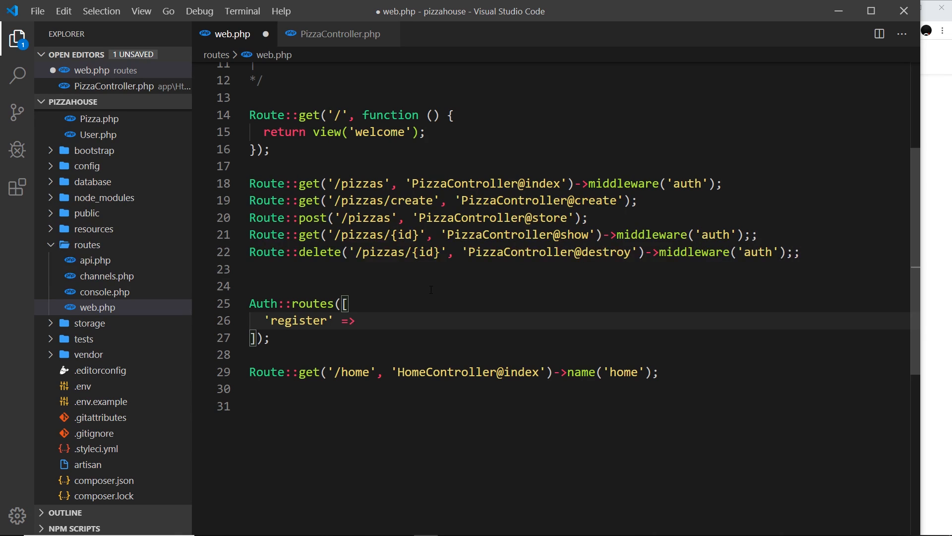
type("false")
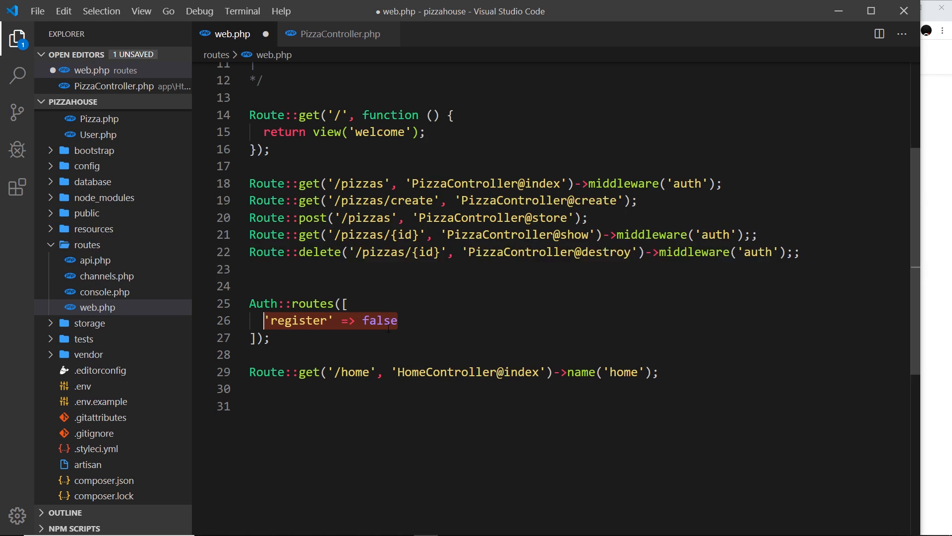
left_click(398, 321)
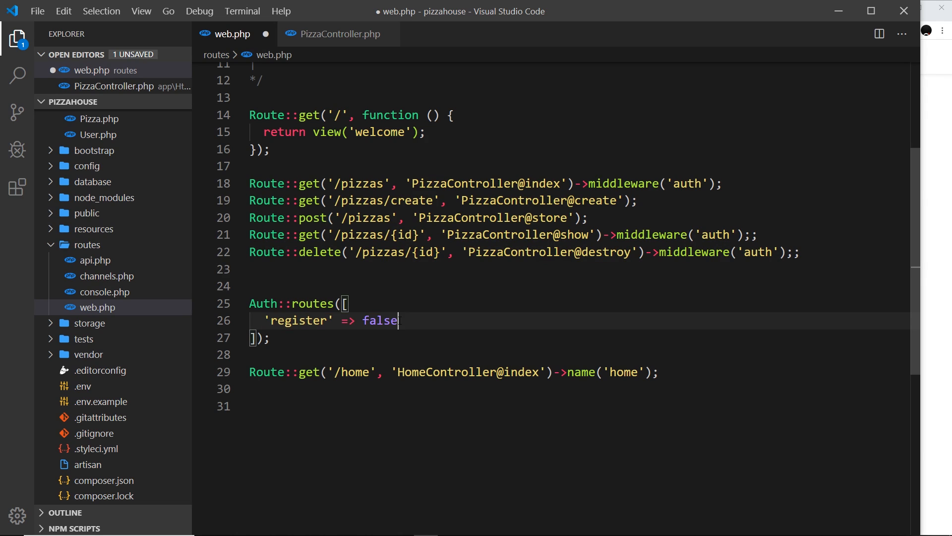
key("ctrl+s")
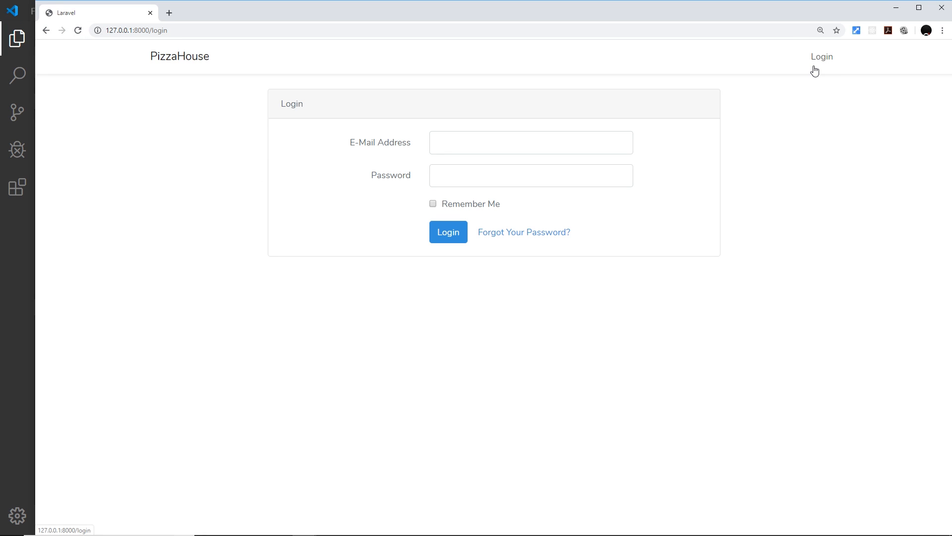
mouse_move(20, 308)
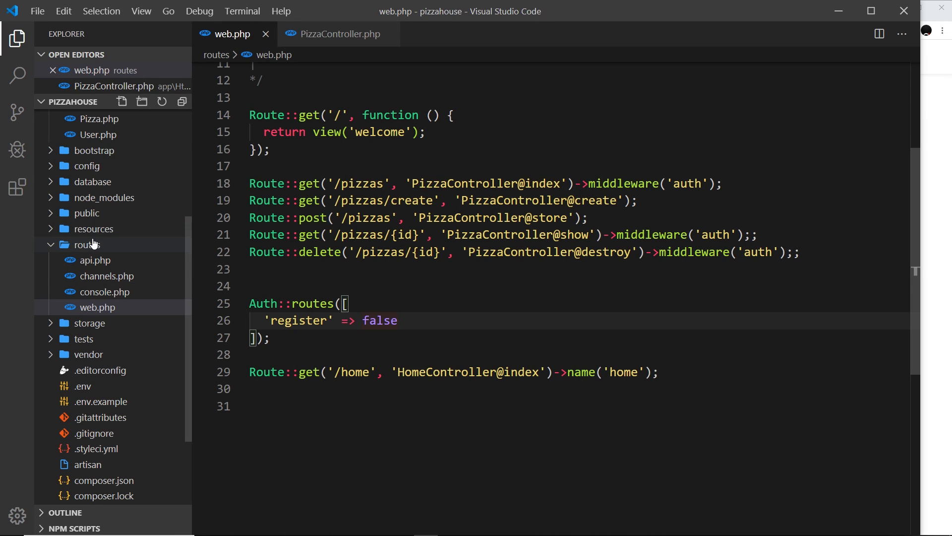
Show resources/views/layouts/app.blade.php scrolled to the Route::has-guarded register link
left_click(94, 228)
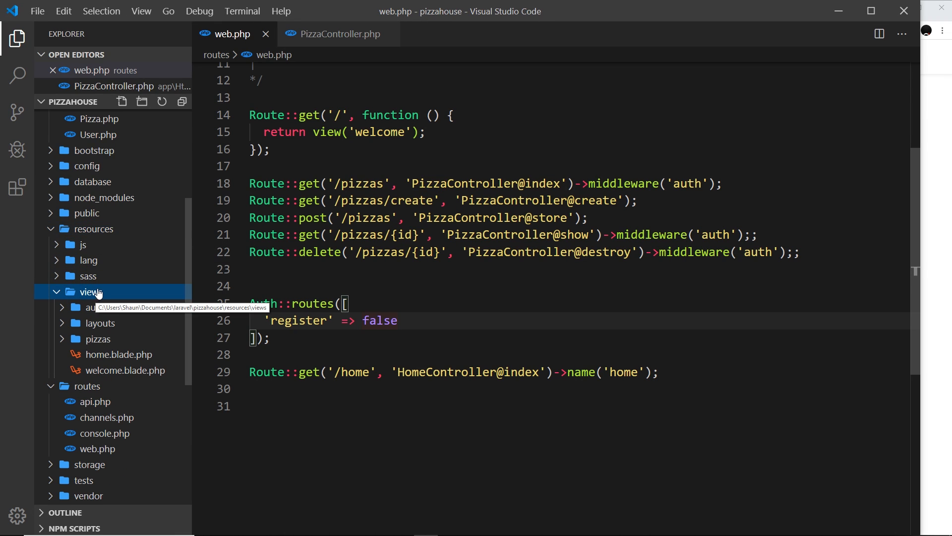
mouse_move(126, 370)
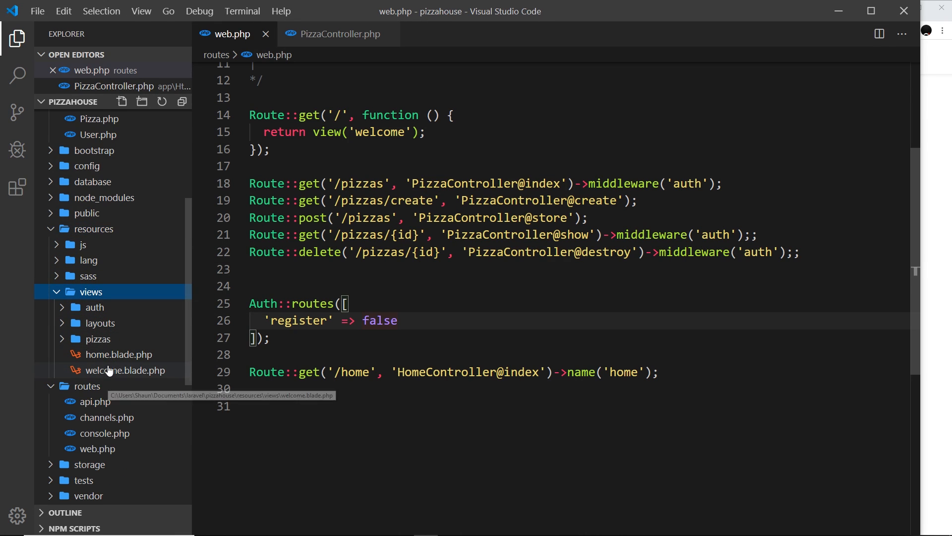
left_click(99, 322)
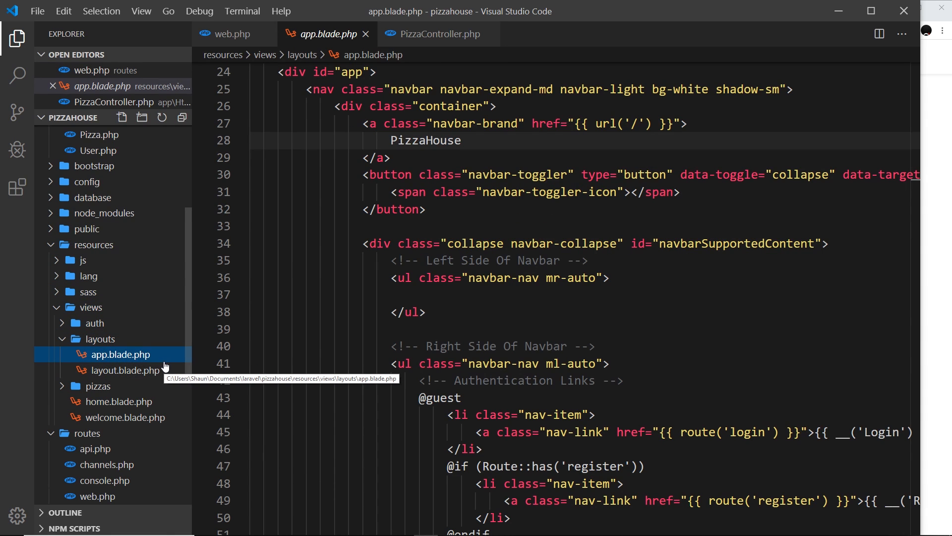
mouse_move(807, 188)
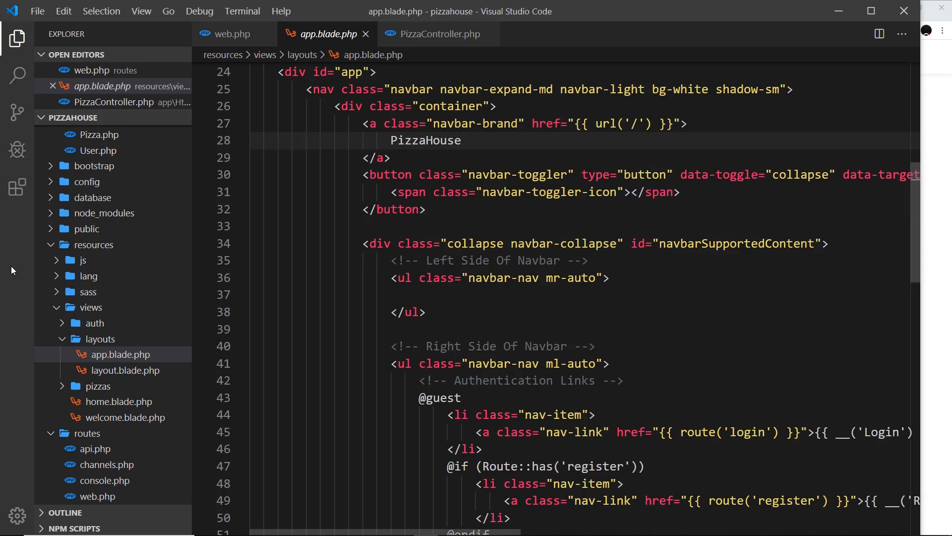
scroll("down", 3)
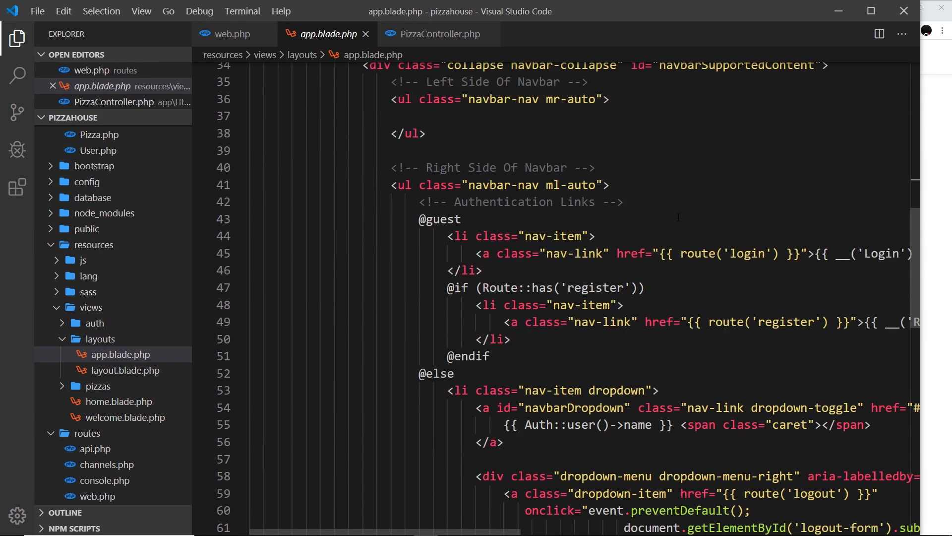
scroll("down", 3)
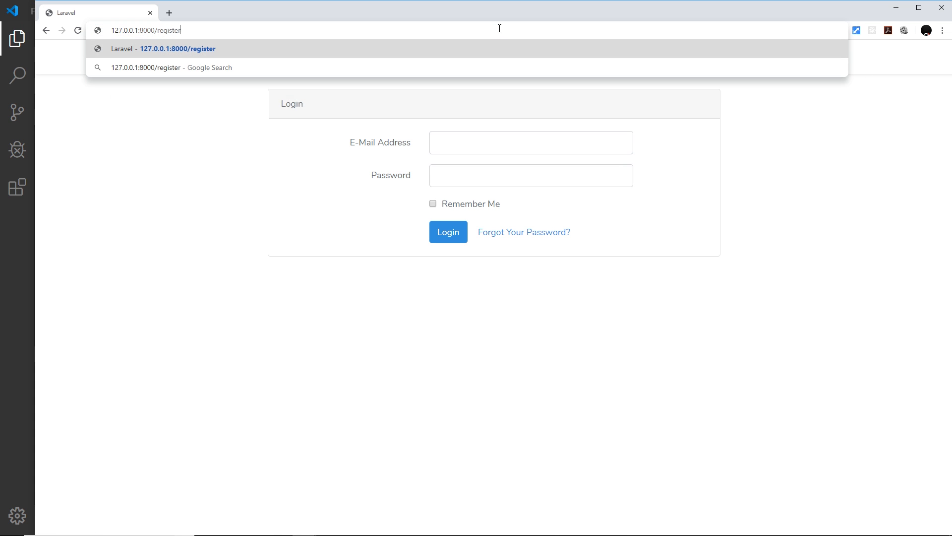
Visit 127.0.0.1:8000/register to get a 404, then return to the login page
key("Enter")
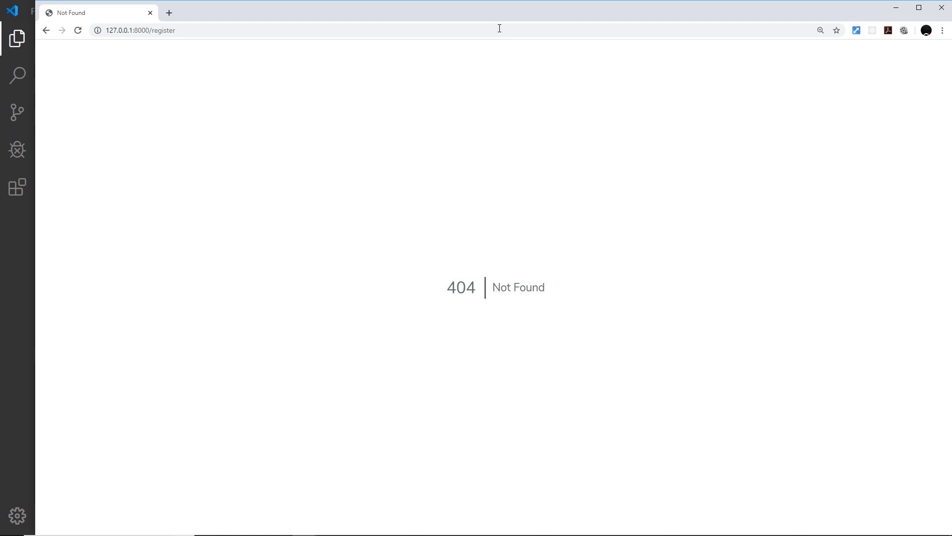
left_click(47, 31)
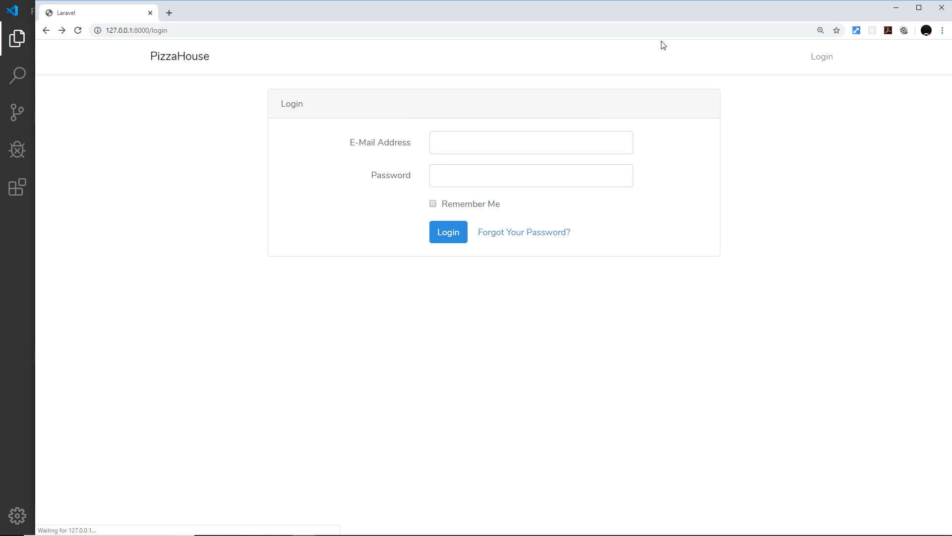
Log in as mario@pizzahouse with his password, reaching the 'You are logged in!' dashboard
type("mari")
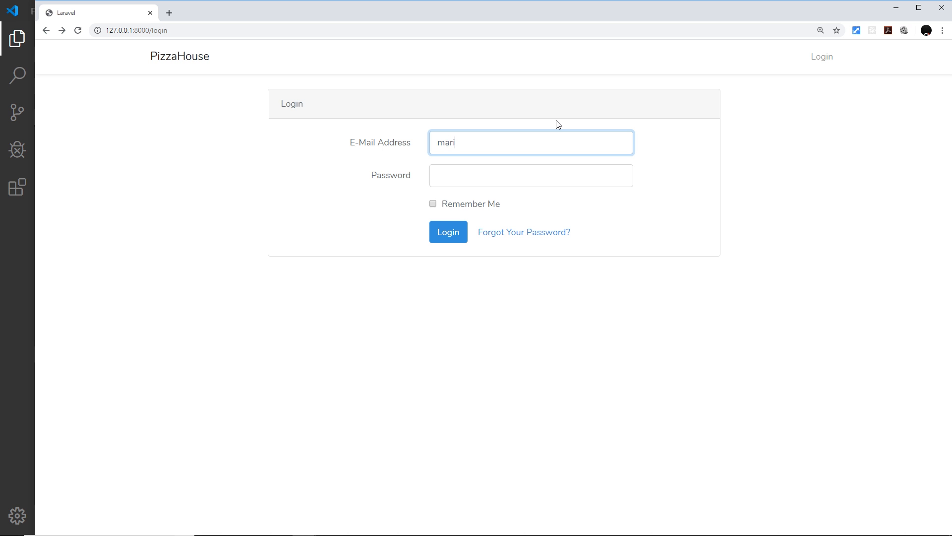
type("o")
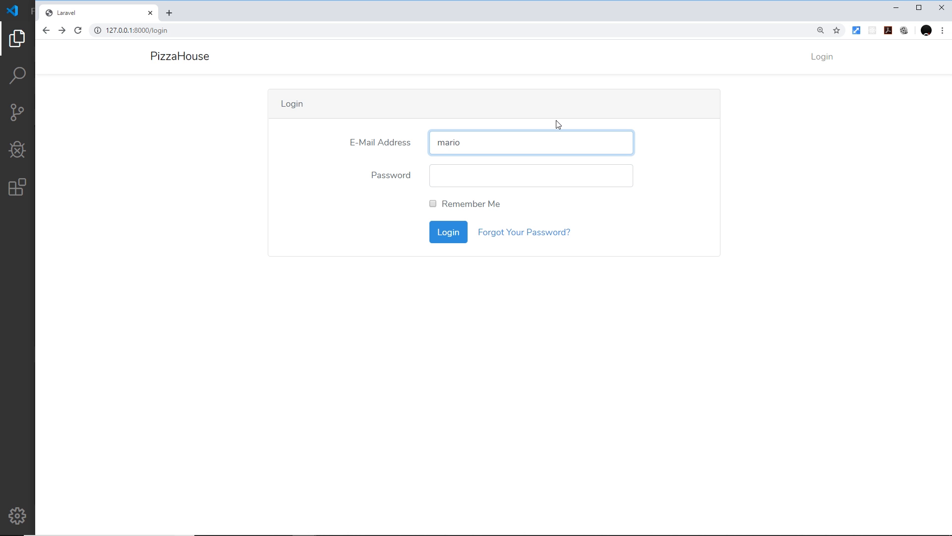
type("@pizzahouse.nja")
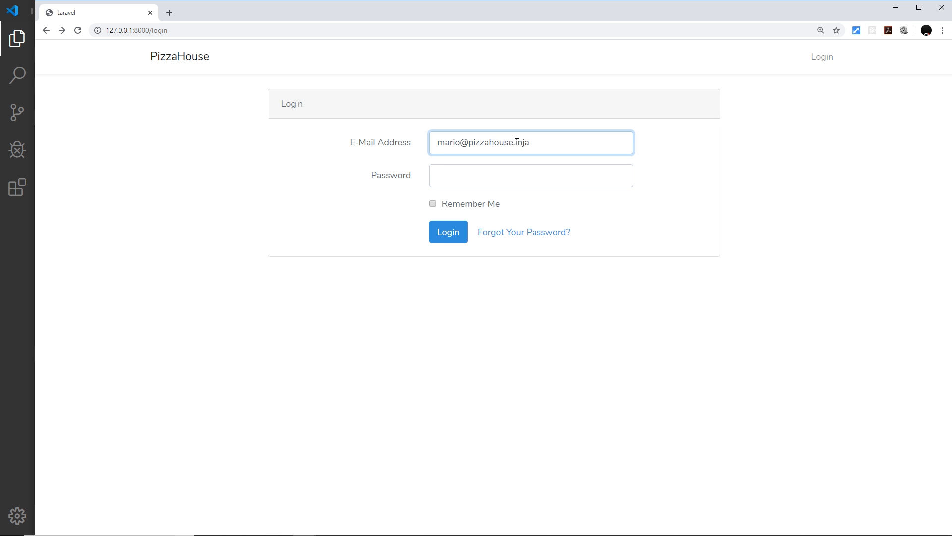
type("•••")
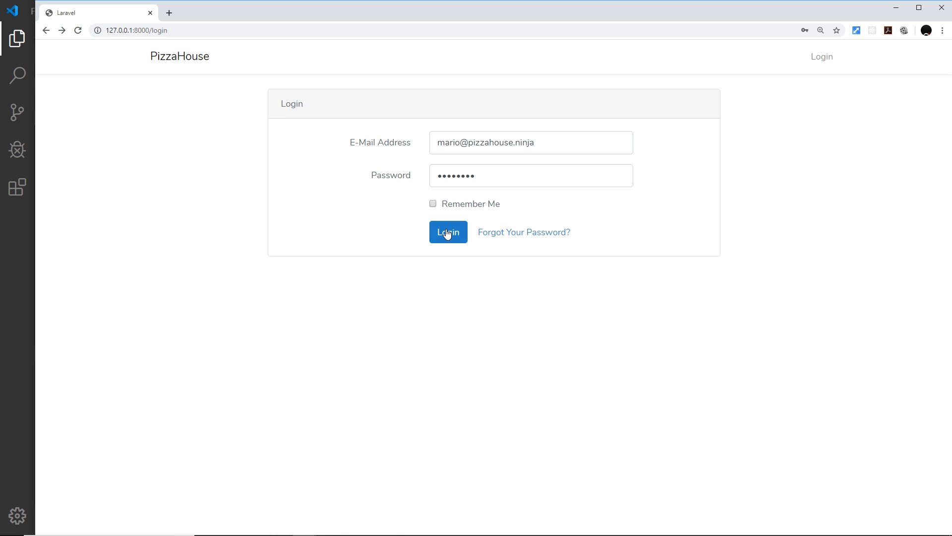
left_click(448, 232)
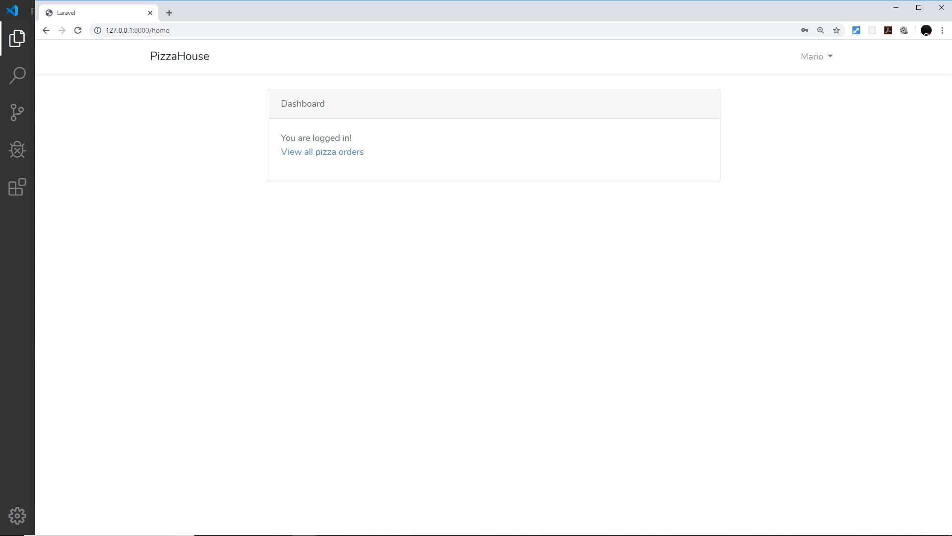
mouse_move(166, 66)
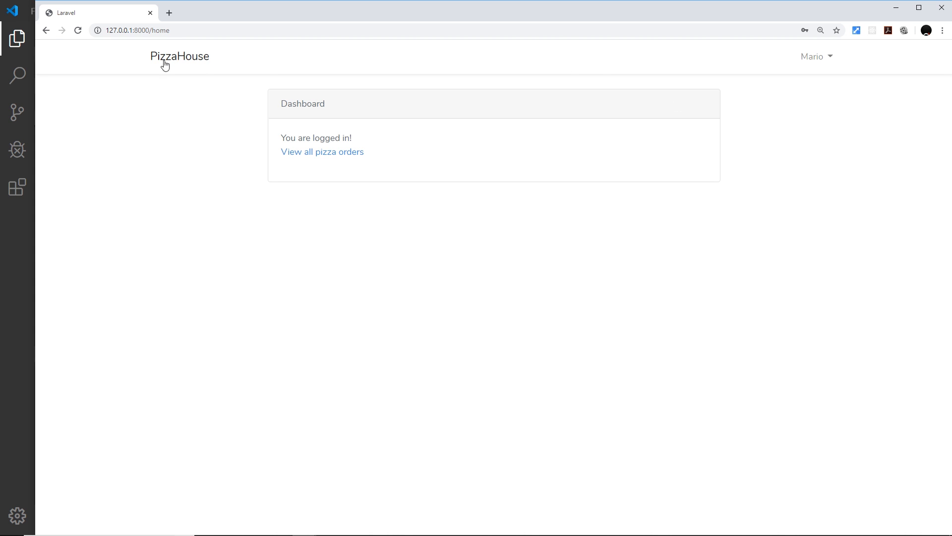
Go to the PizzaHouse welcome page and then the Create a New Pizza form at /pizzas/create
left_click(179, 55)
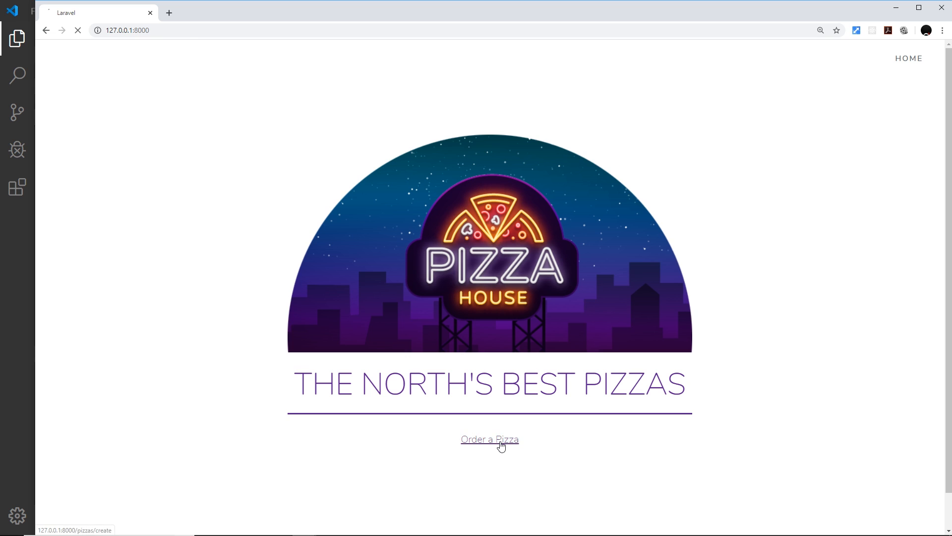
left_click(489, 438)
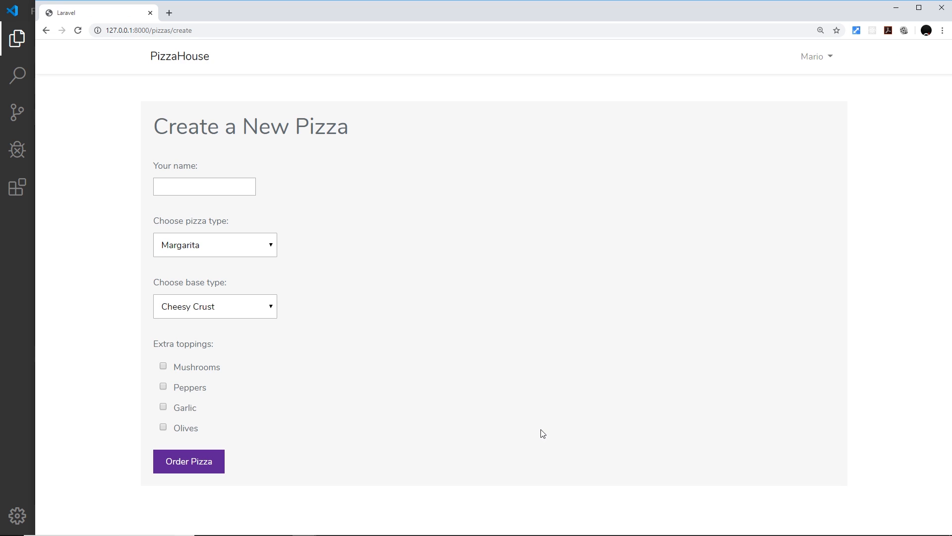